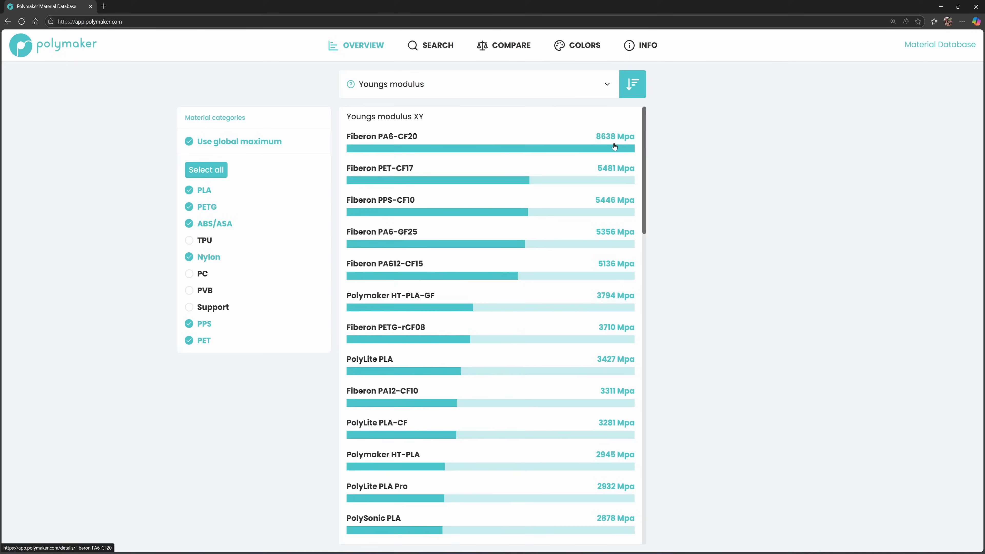
pyautogui.moveTo(362, 271)
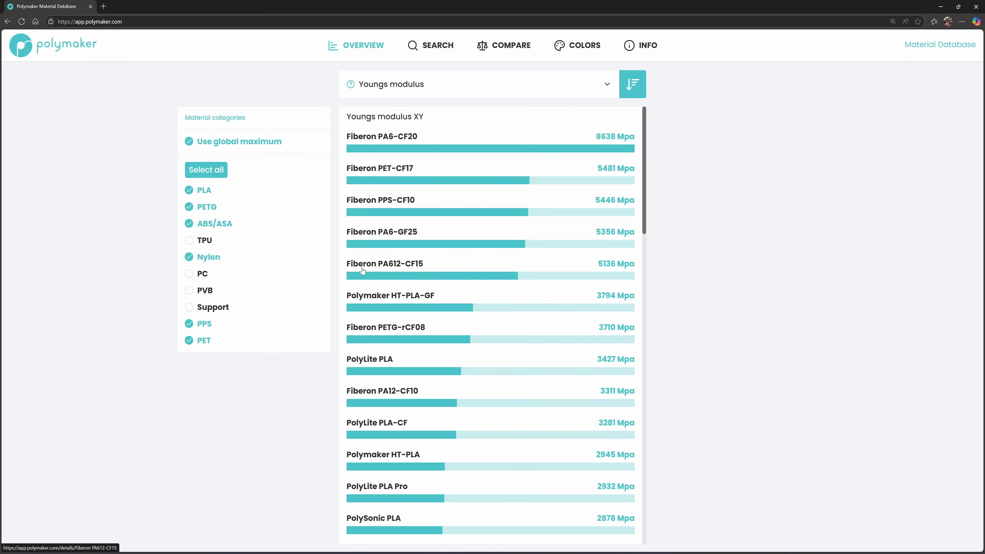
pyautogui.moveTo(590, 244)
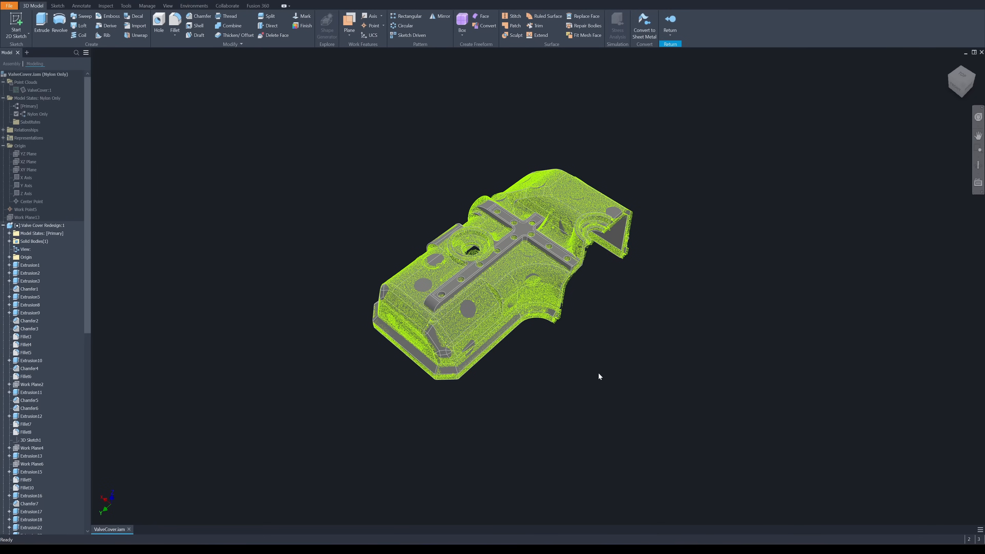
pyautogui.moveTo(594, 379)
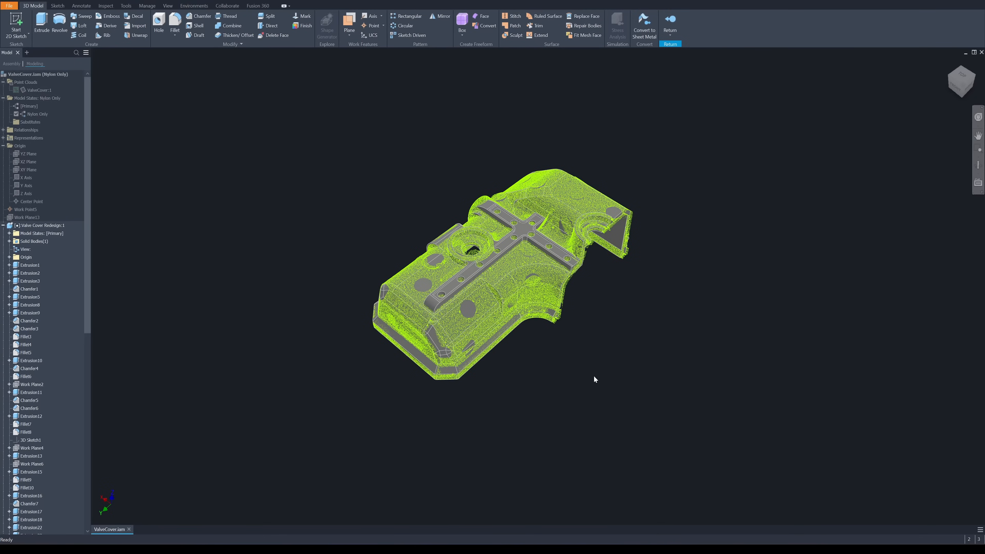
# - Edit Sketch3 of the steel reinforcement to view its T-shaped outline and bolt-hole circles
pyautogui.click(41, 32)
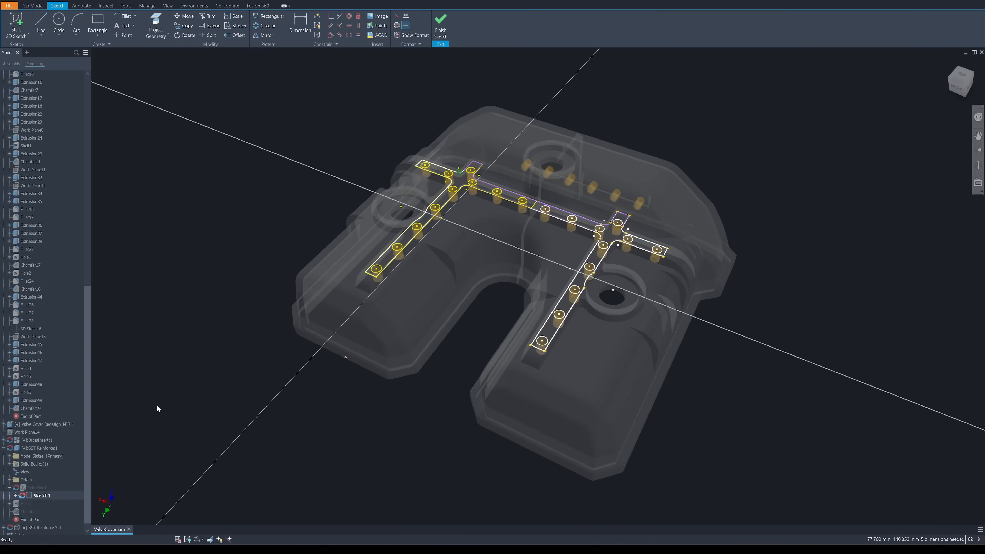
pyautogui.click(41, 26)
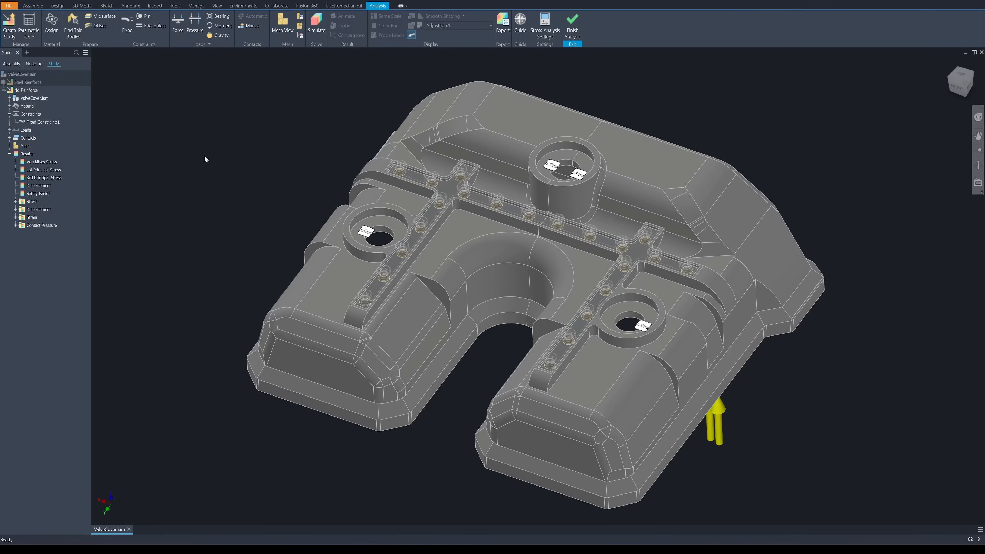
pyautogui.moveTo(202, 169)
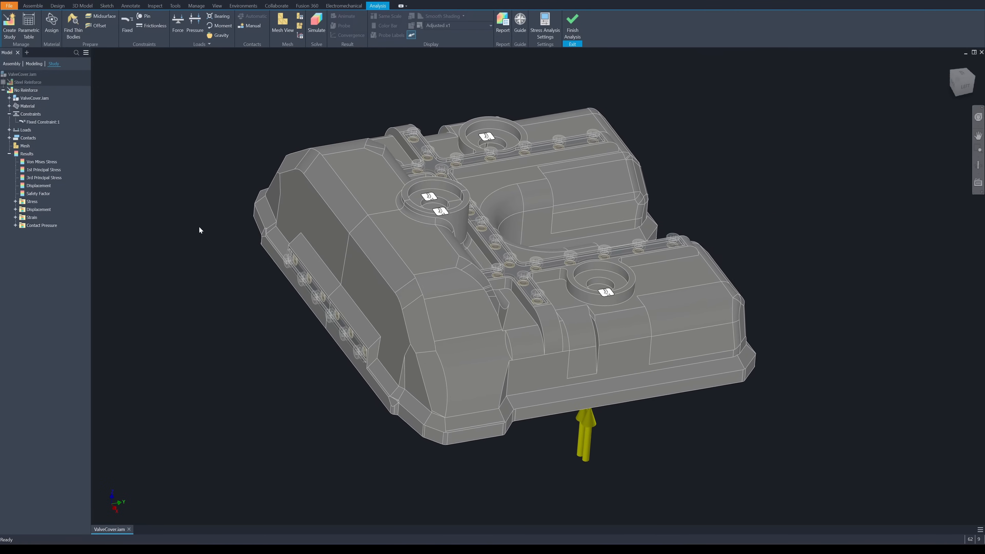
# - Review the Nylon 6/6 material assignment, then bring up Force:1 of the No Reinforce study for editing
pyautogui.click(51, 28)
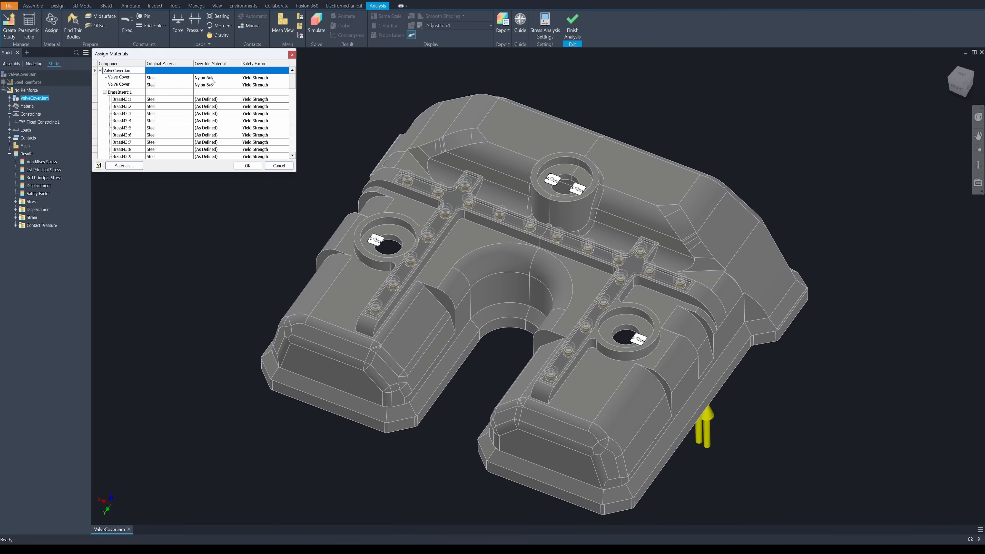
pyautogui.moveTo(346, 124)
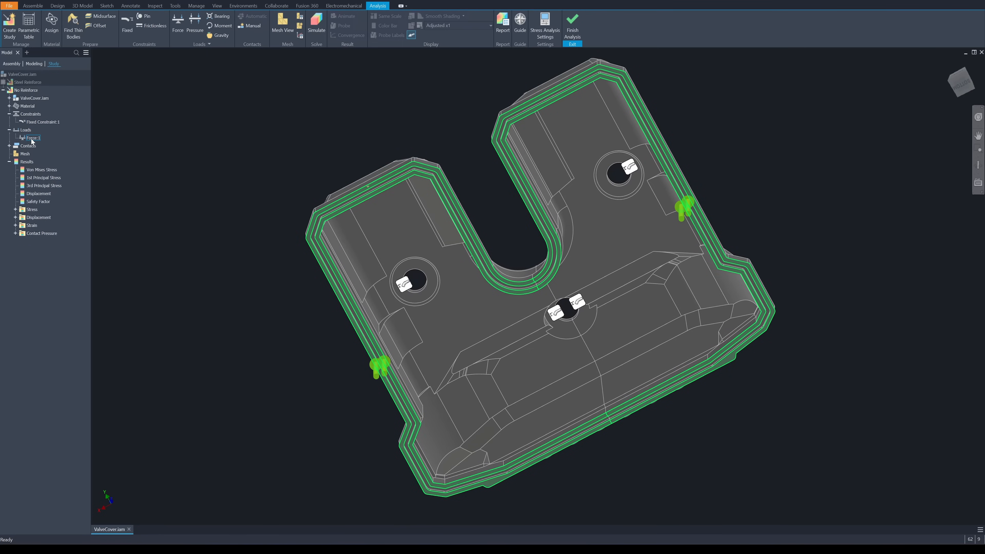
pyautogui.doubleClick(31, 138)
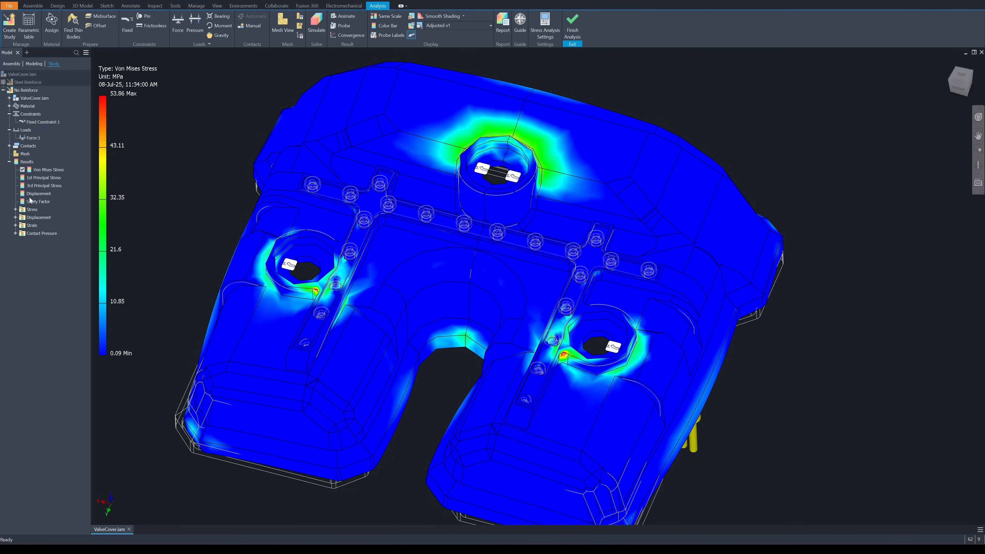
# - Display the unreinforced cover's displacement results, peaking at 3.58 mm at the fork tips
pyautogui.click(43, 193)
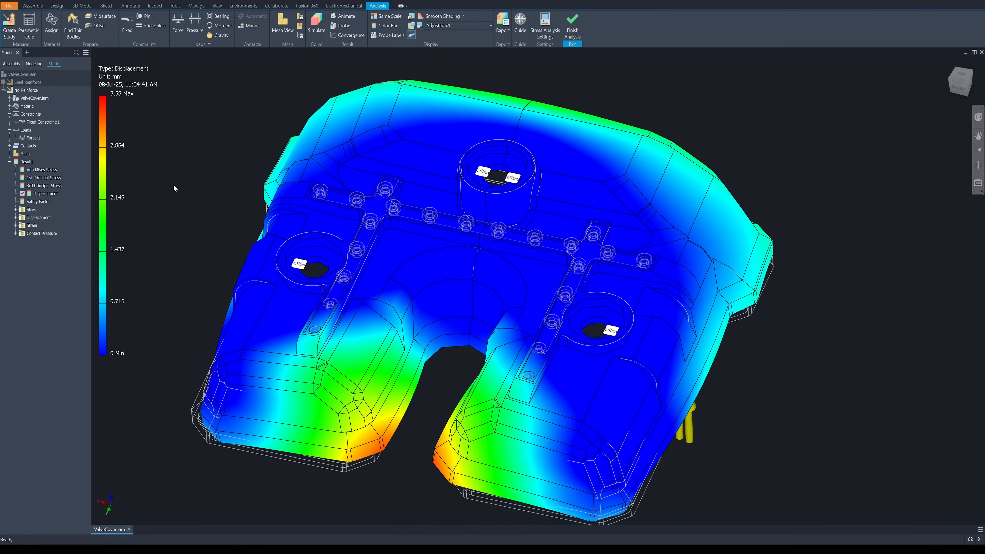
pyautogui.click(345, 16)
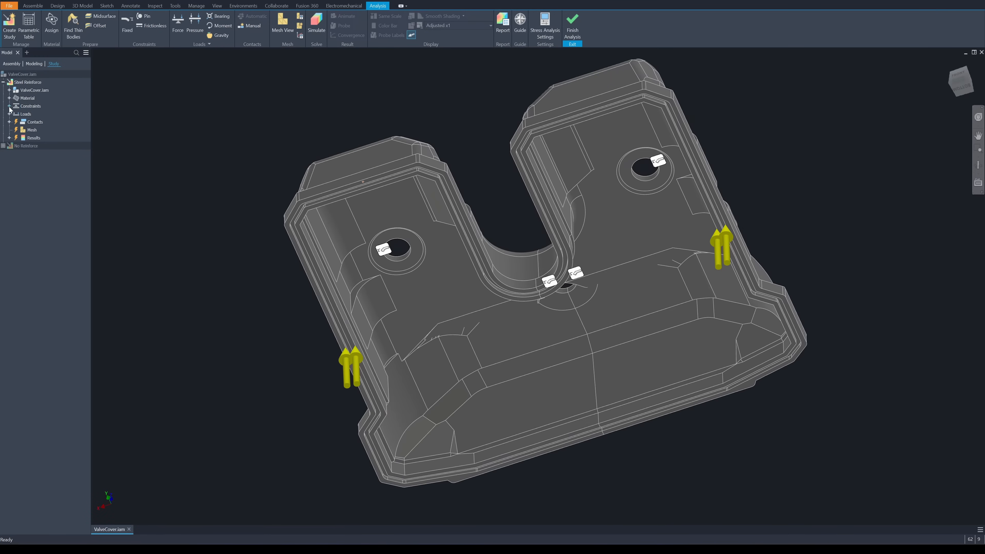
# - Expand the Steel Reinforce study's loads to reach its 2100 N force on the rim faces
pyautogui.click(178, 25)
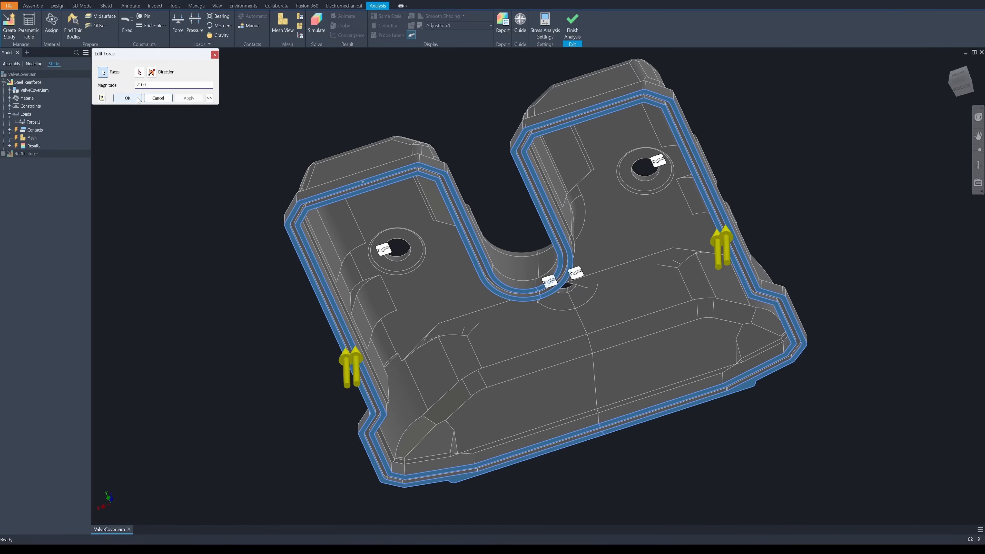
pyautogui.click(127, 98)
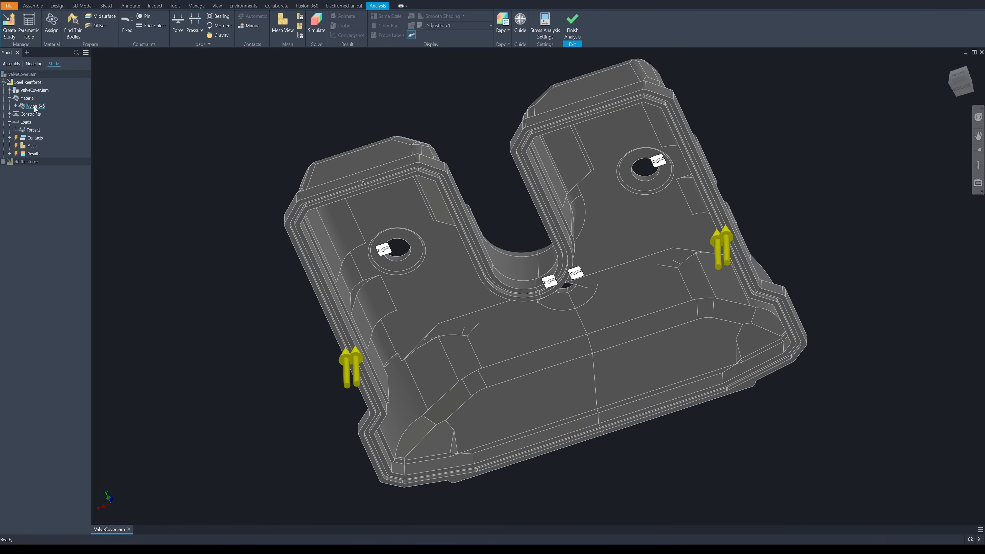
pyautogui.click(52, 28)
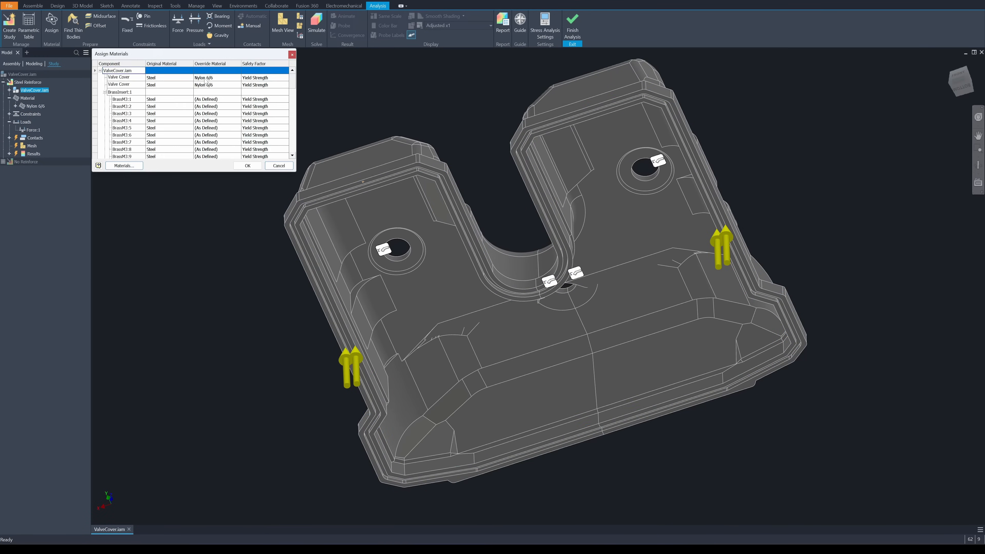
pyautogui.click(246, 166)
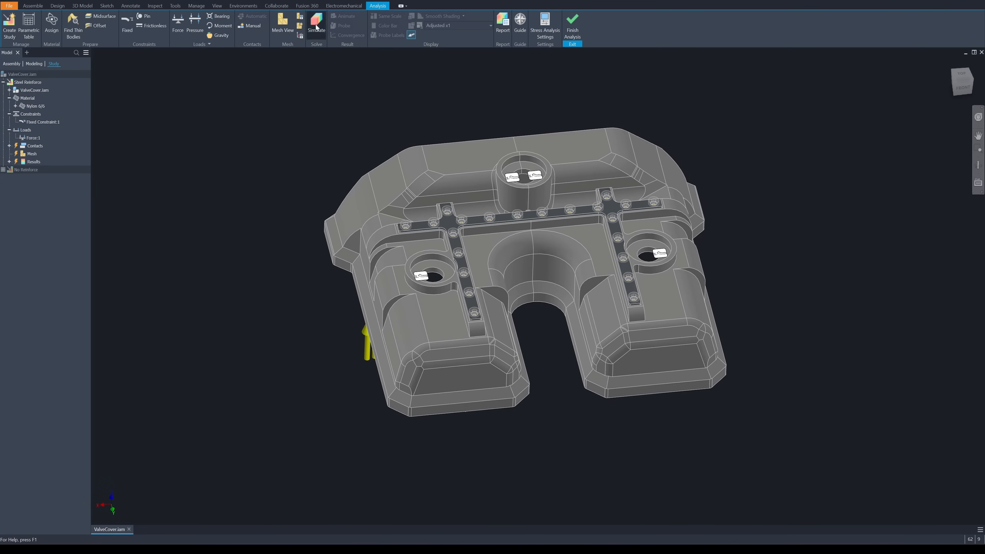
# - Run the steel-reinforced study to obtain its von Mises stress and displacement results
pyautogui.click(316, 25)
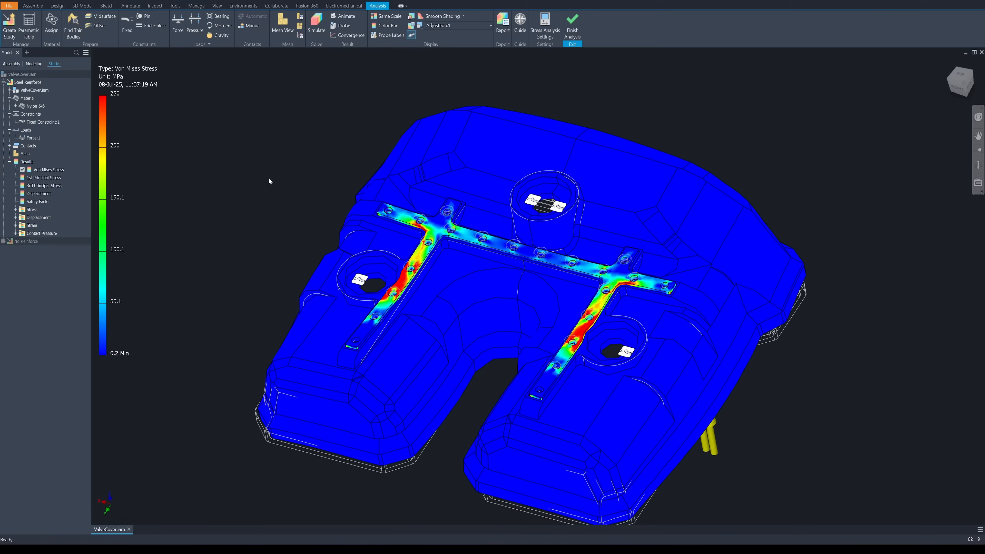
pyautogui.moveTo(151, 237)
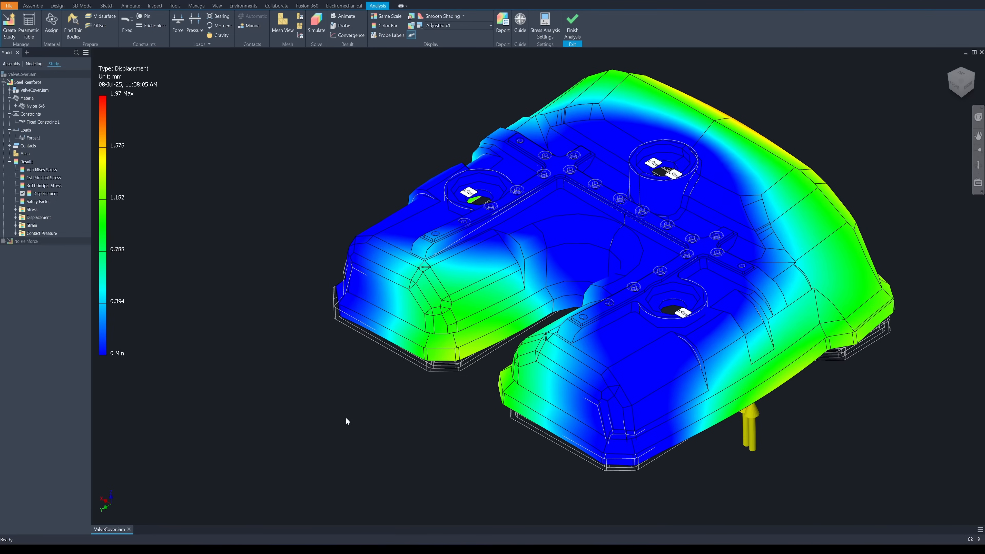
pyautogui.moveTo(335, 422)
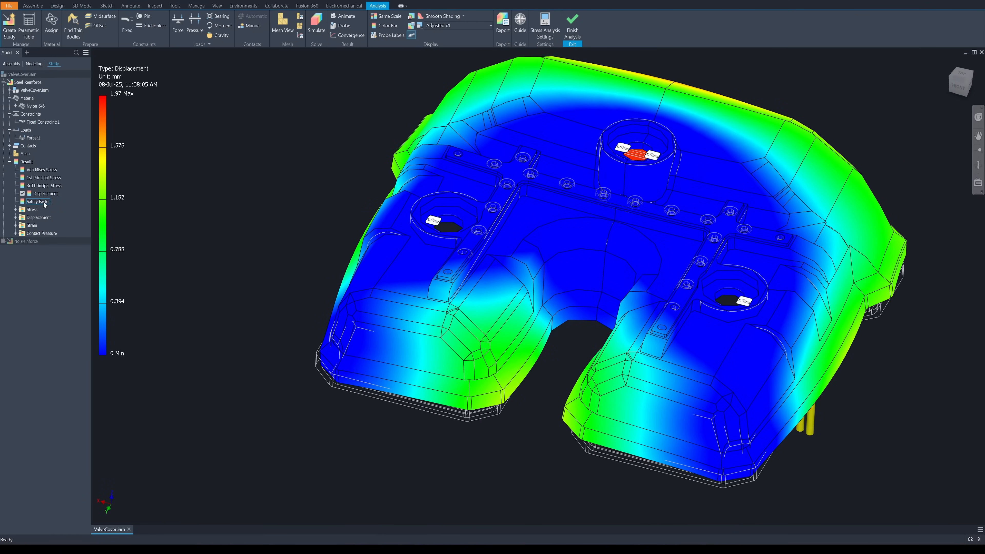
# - Set Force:1 magnitude to 1000 and re-solve the steel-reinforced study
pyautogui.doubleClick(31, 138)
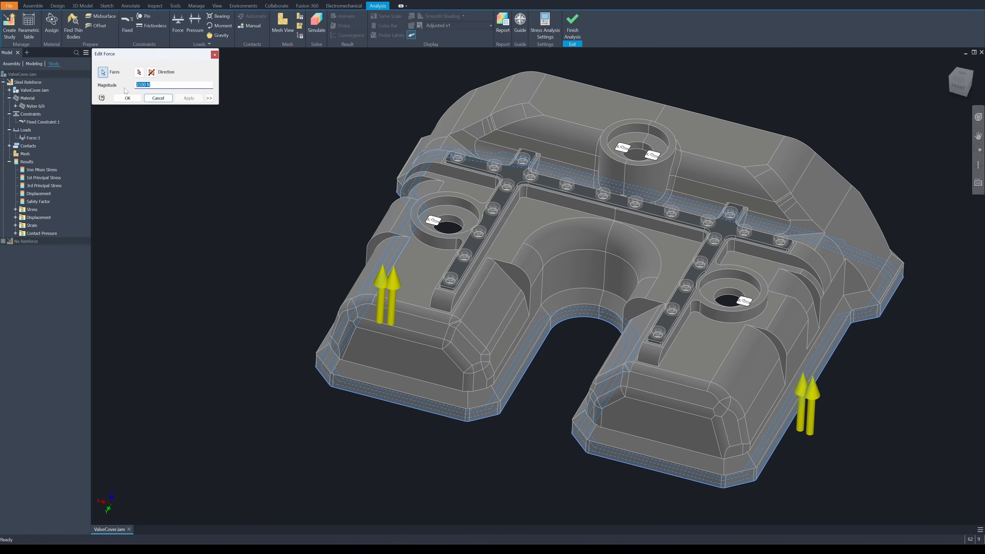
pyautogui.write('1000')
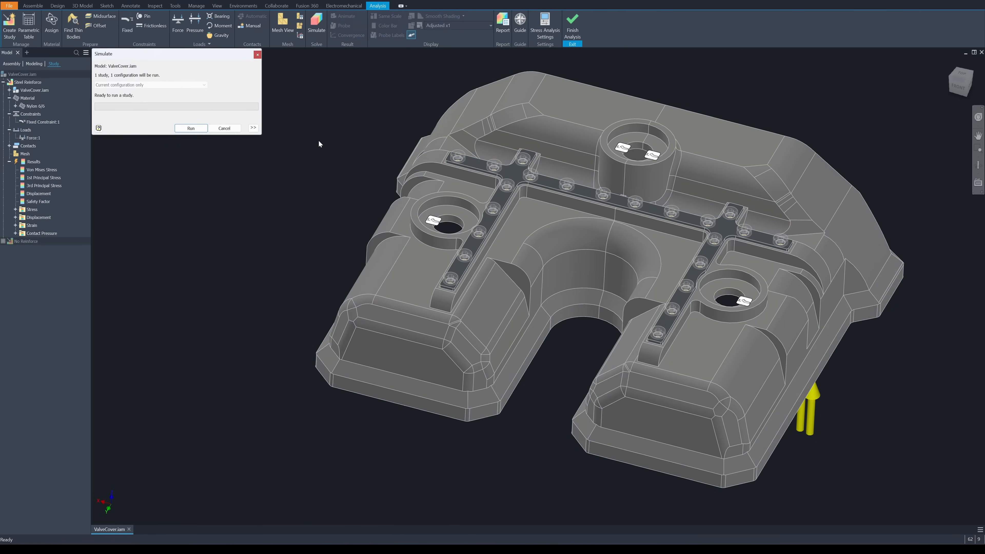
pyautogui.click(190, 128)
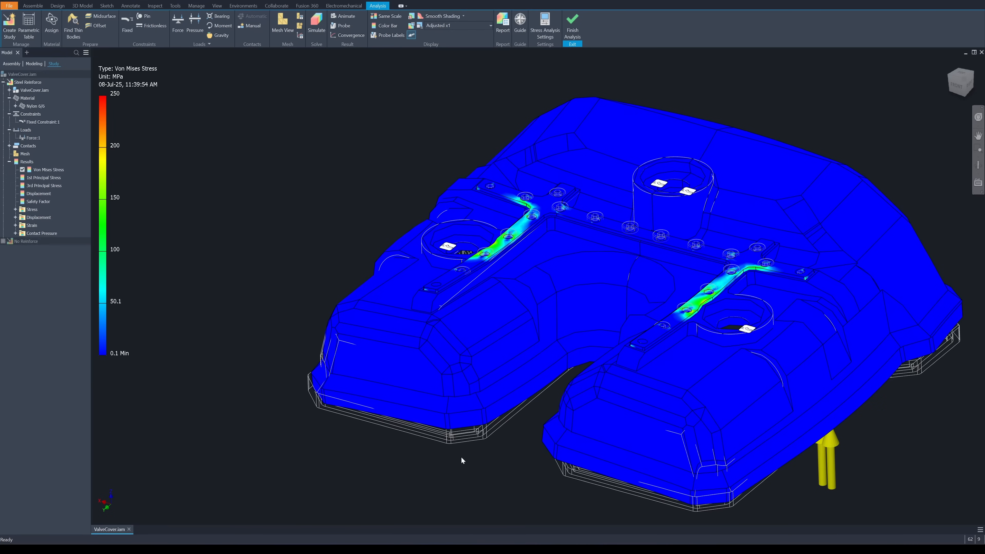
# - Display the 0.938 mm displacement results for the 1000 force case and animate the deformation
pyautogui.click(39, 194)
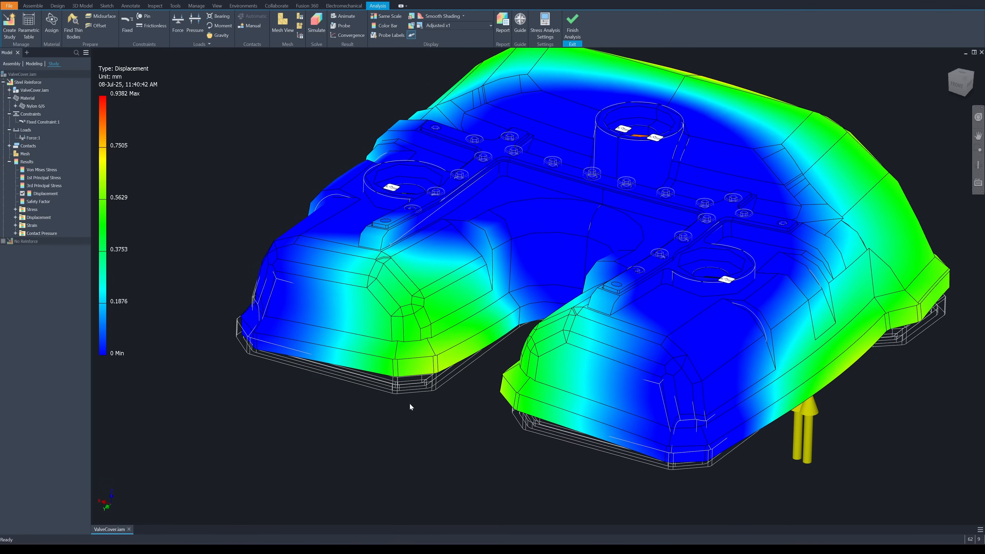
pyautogui.moveTo(122, 233)
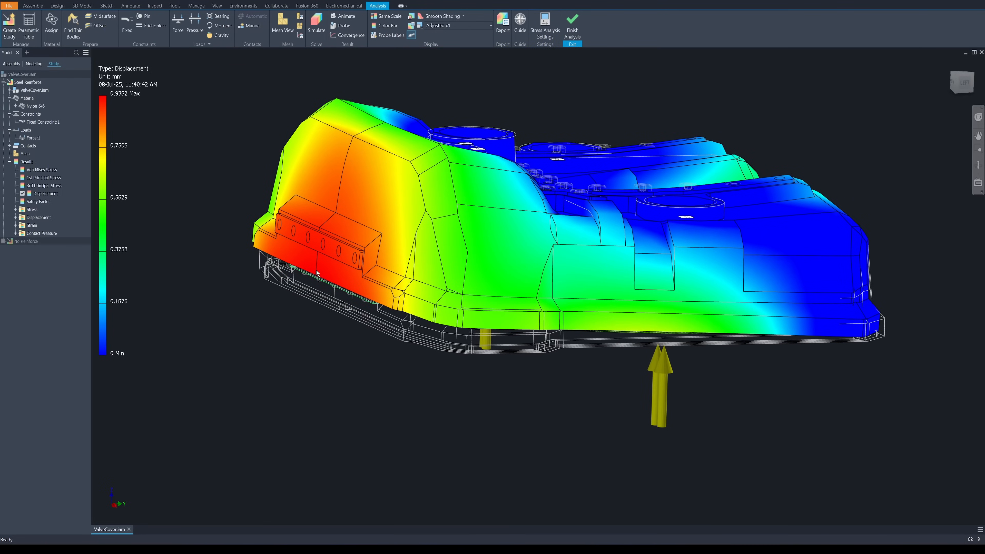
pyautogui.moveTo(320, 310)
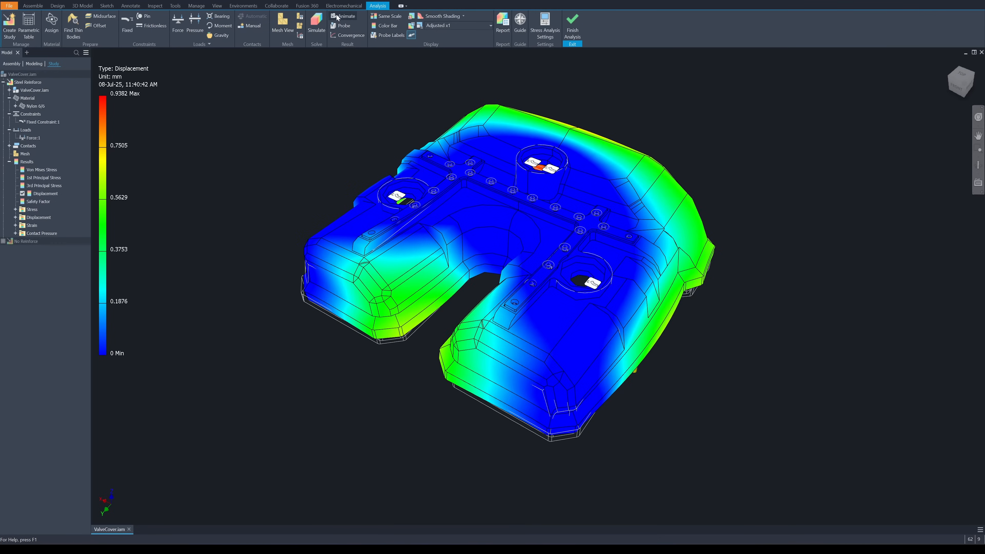
pyautogui.click(342, 16)
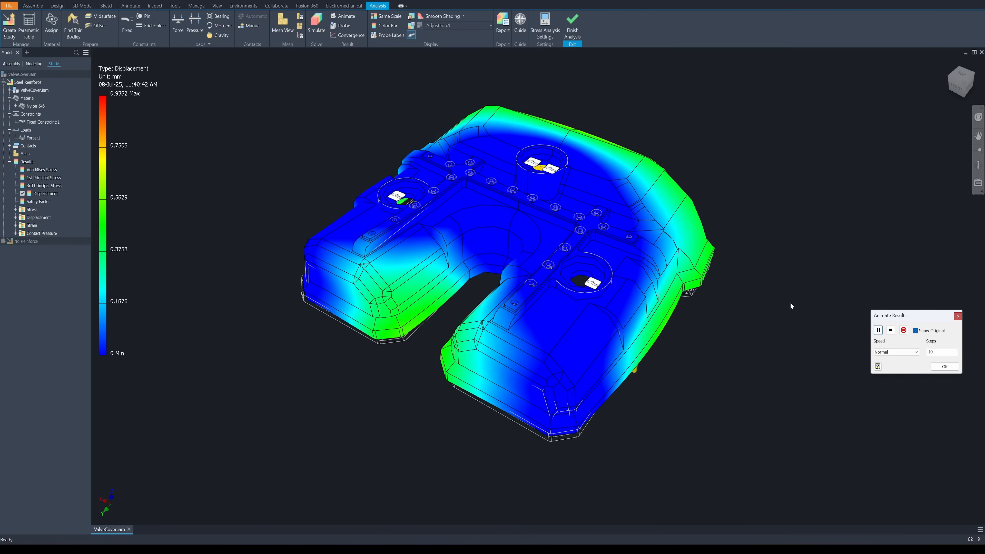